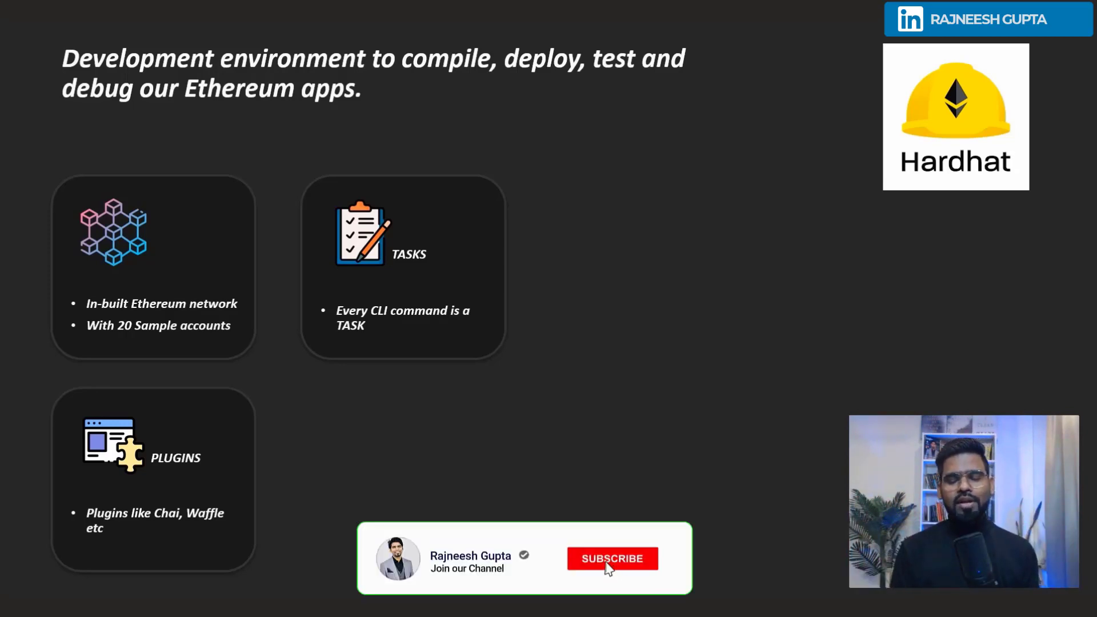
left_click(612, 558)
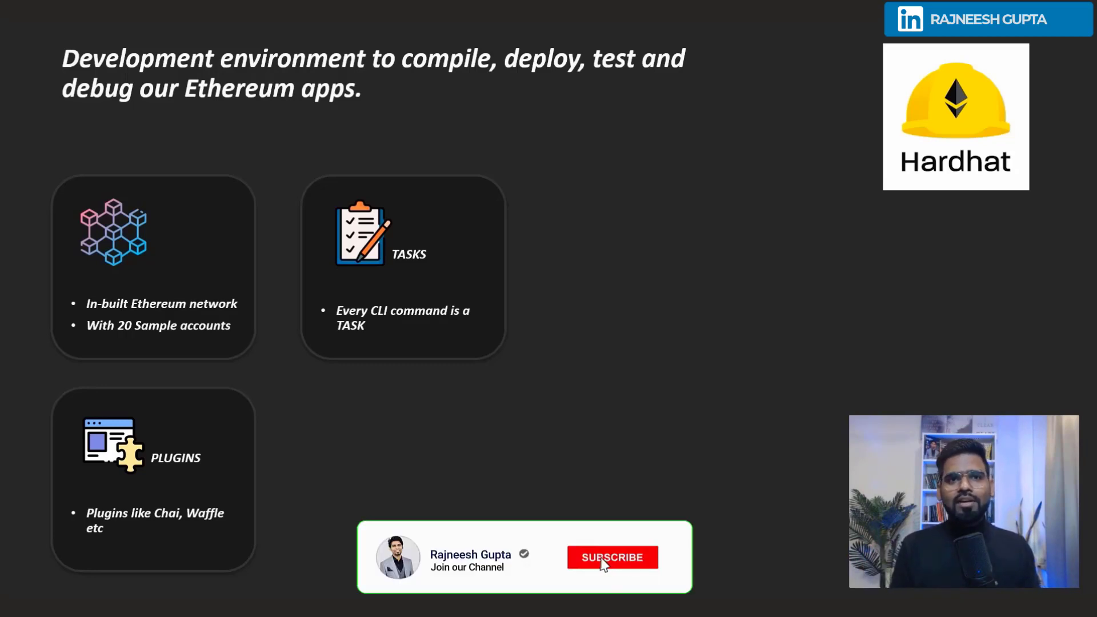
left_click(611, 558)
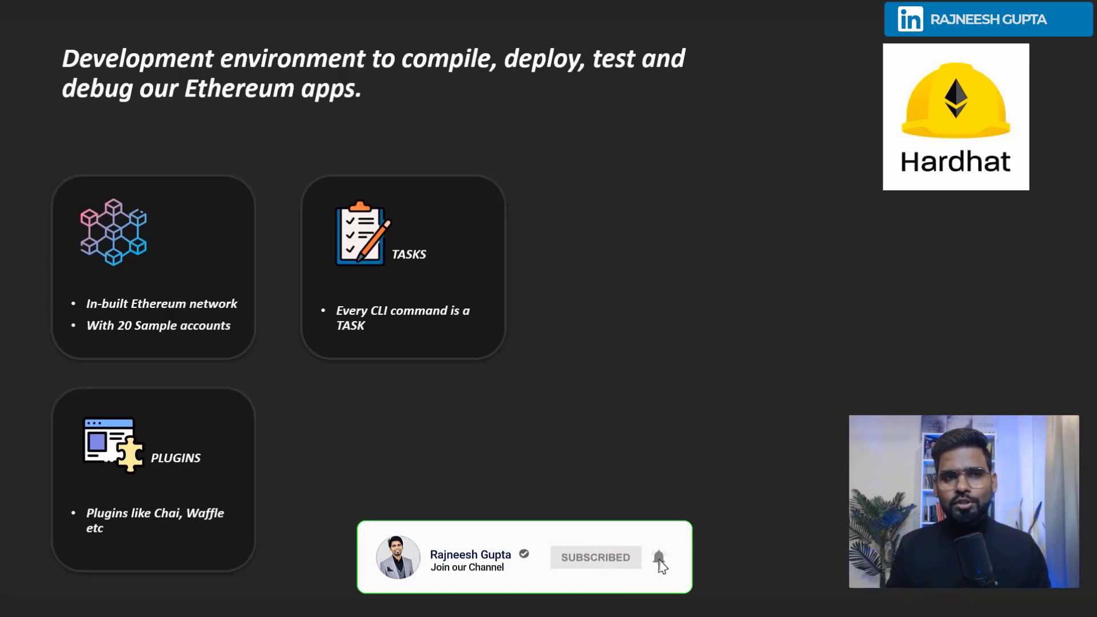